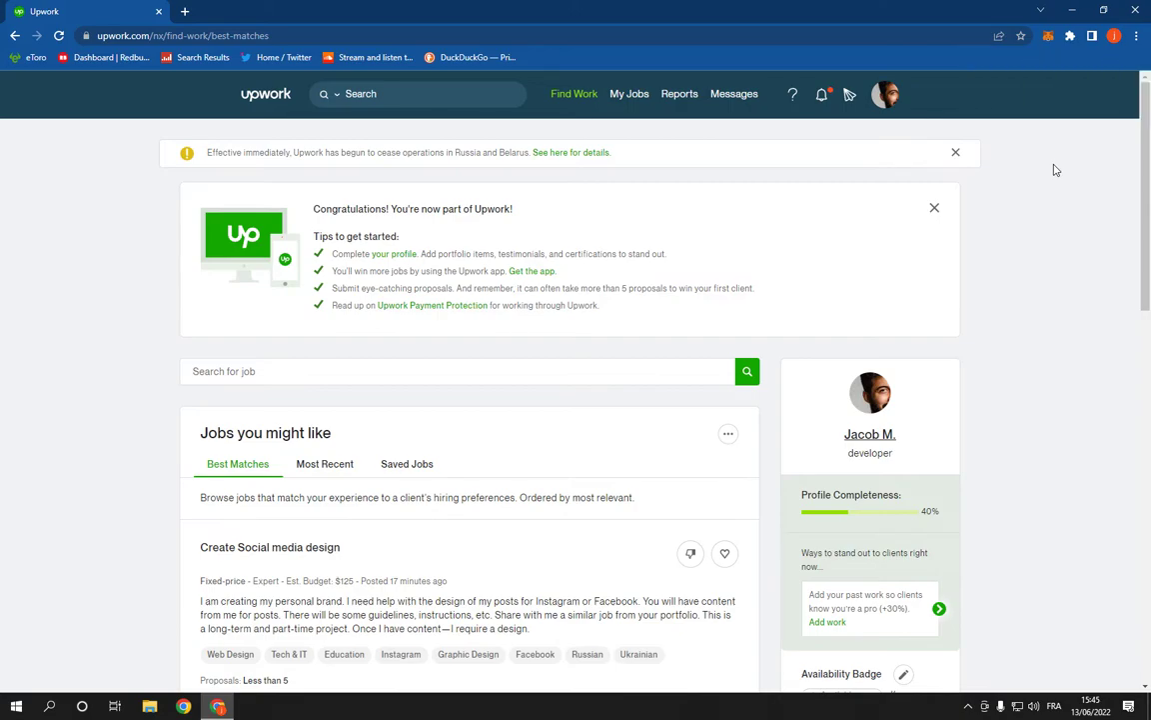
# Step: Dismiss the stray page menu, then open Settings from the profile avatar's account menu
pyautogui.rightClick(1030, 156)
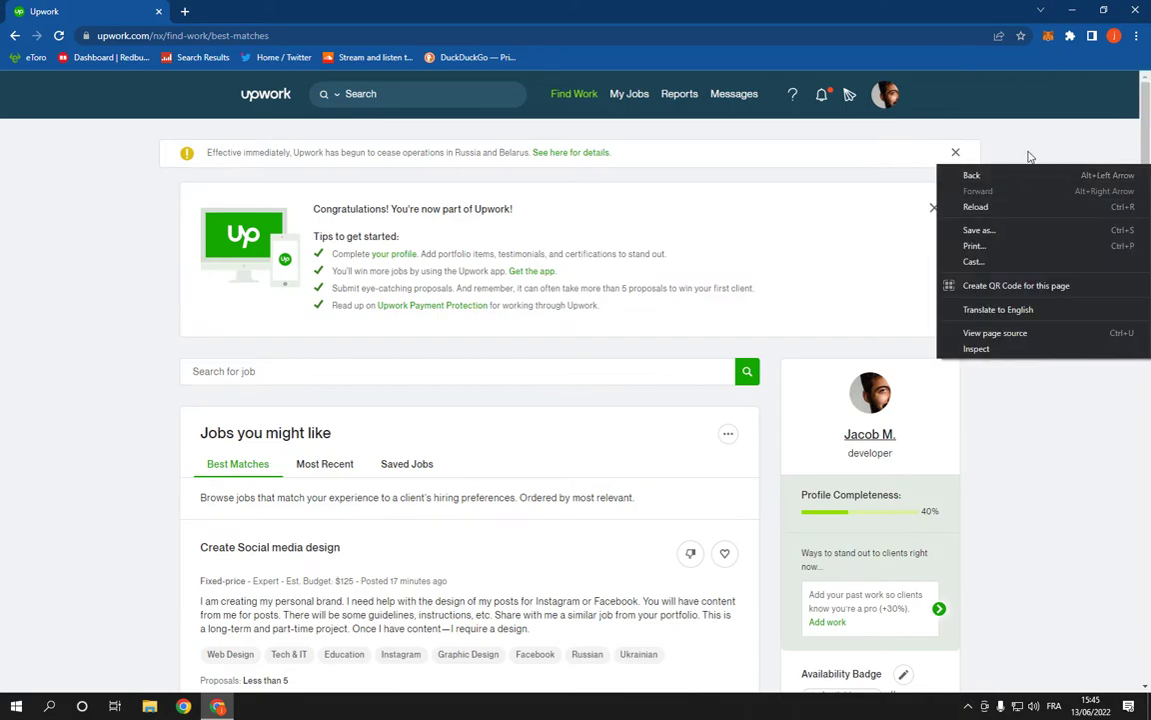
pyautogui.click(886, 94)
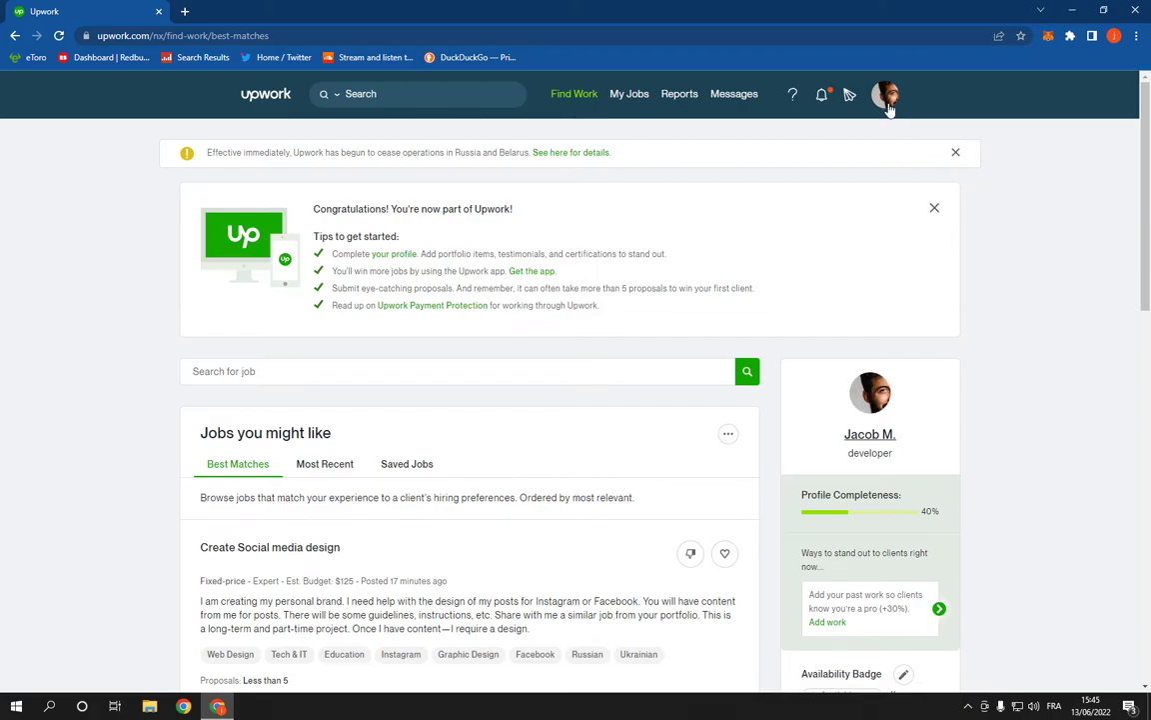
pyautogui.click(885, 94)
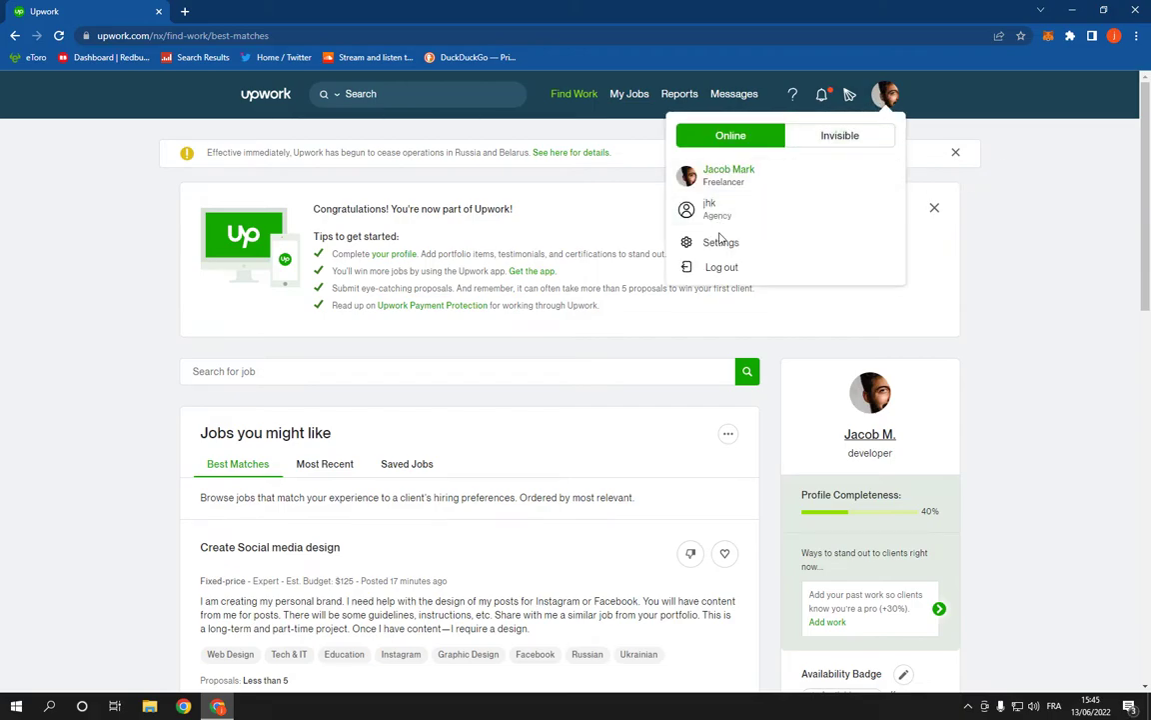
pyautogui.click(721, 242)
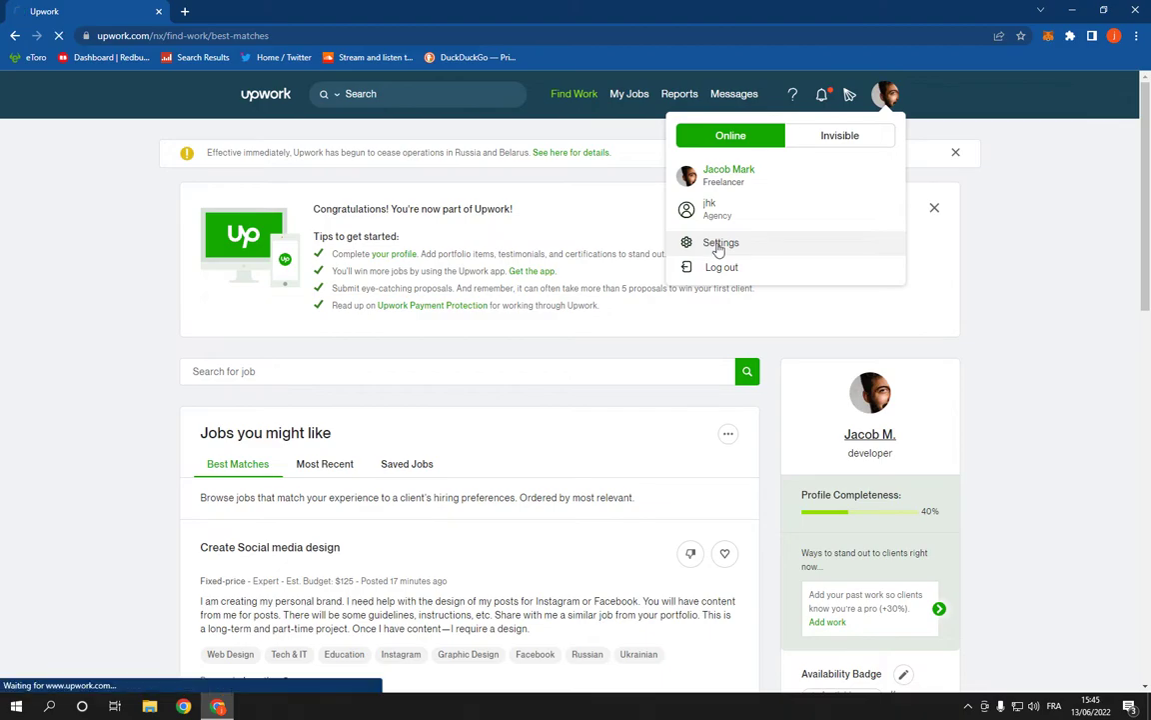
# Step: Switch to the Password & Security section of User Settings
pyautogui.click(720, 241)
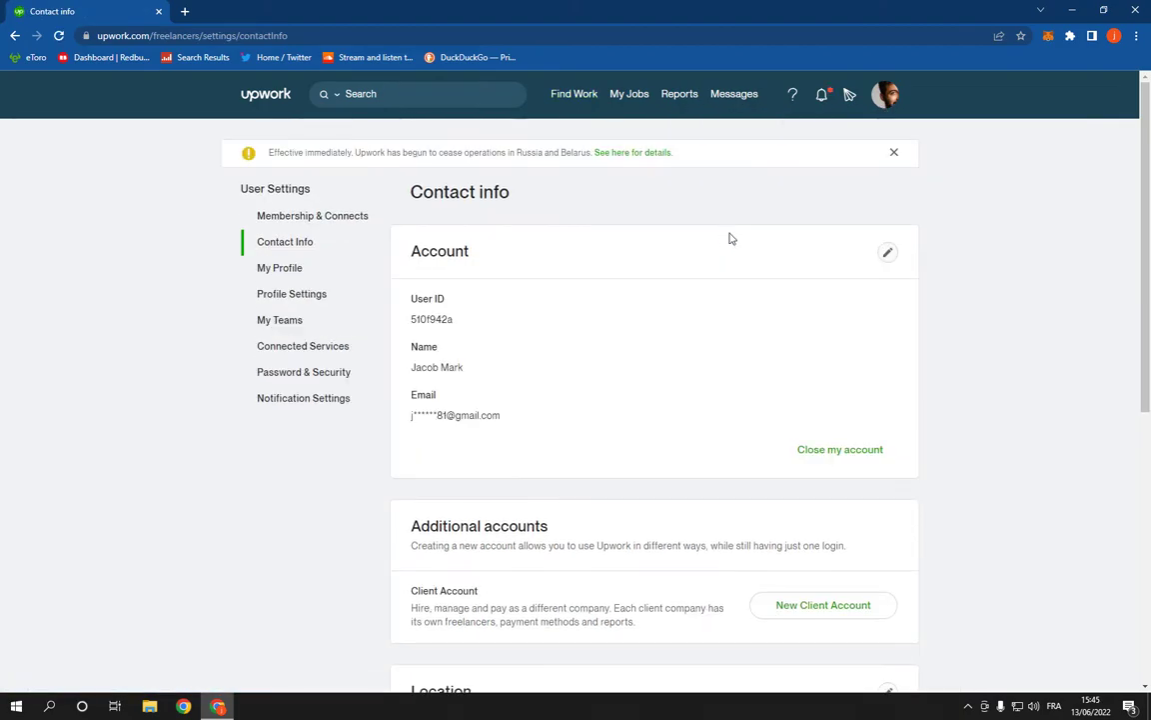
pyautogui.moveTo(784, 208)
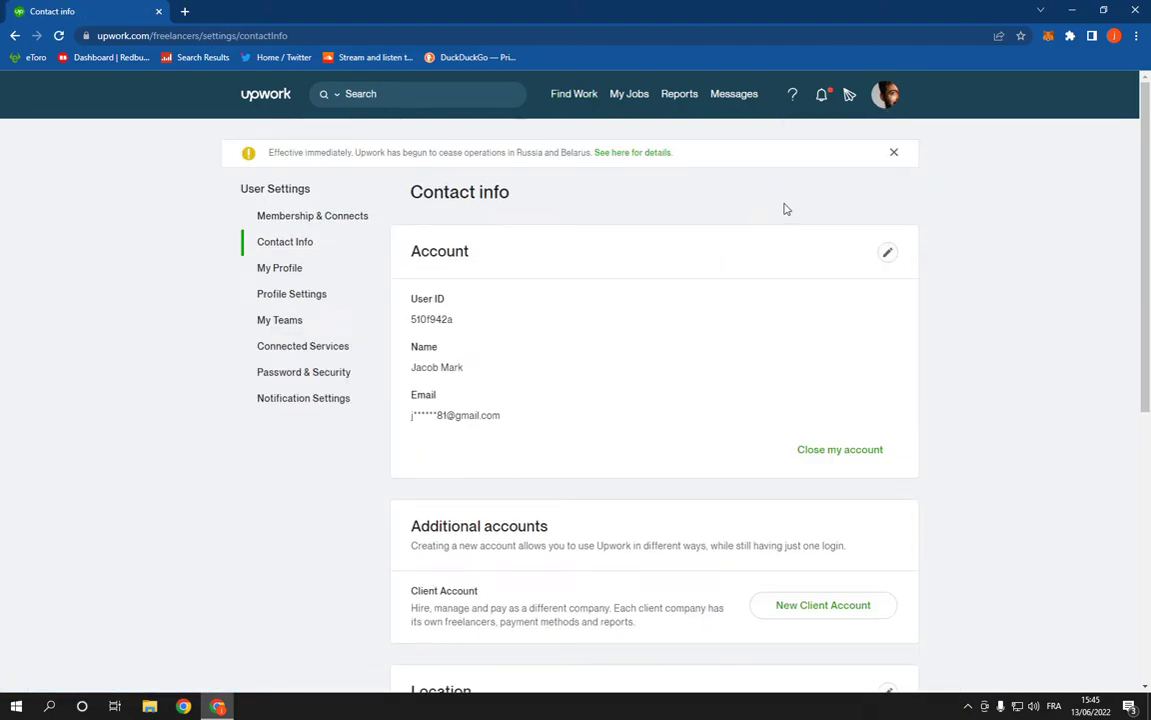
pyautogui.moveTo(303, 398)
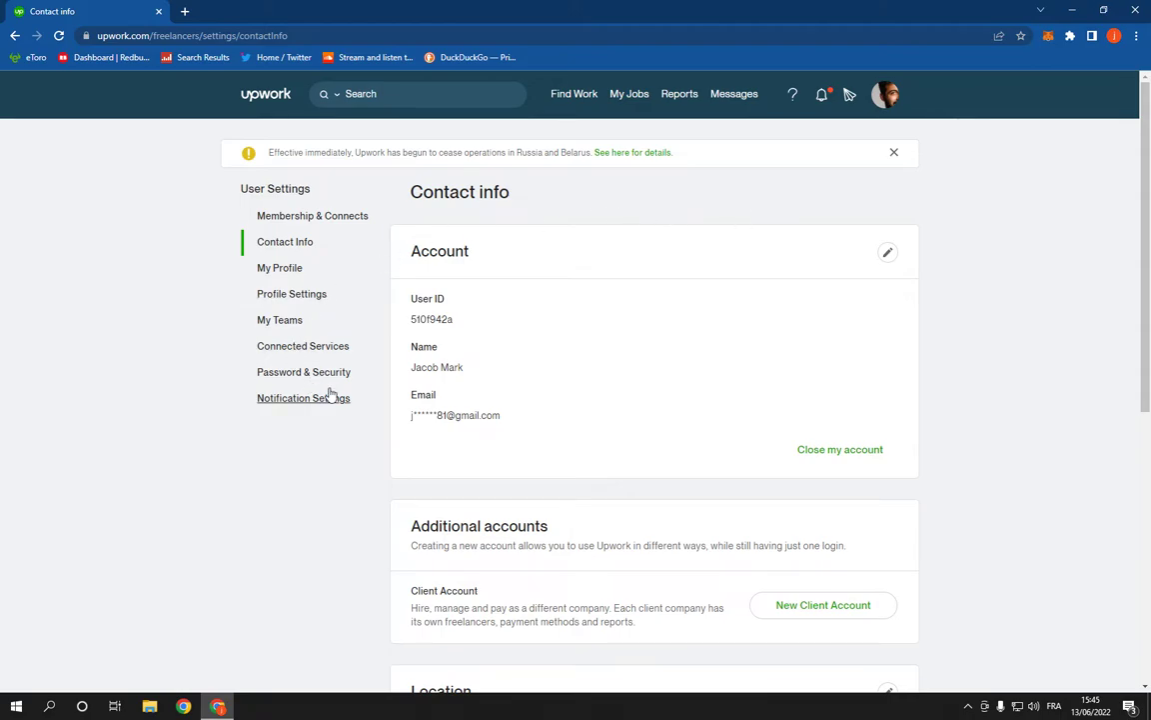
pyautogui.click(304, 371)
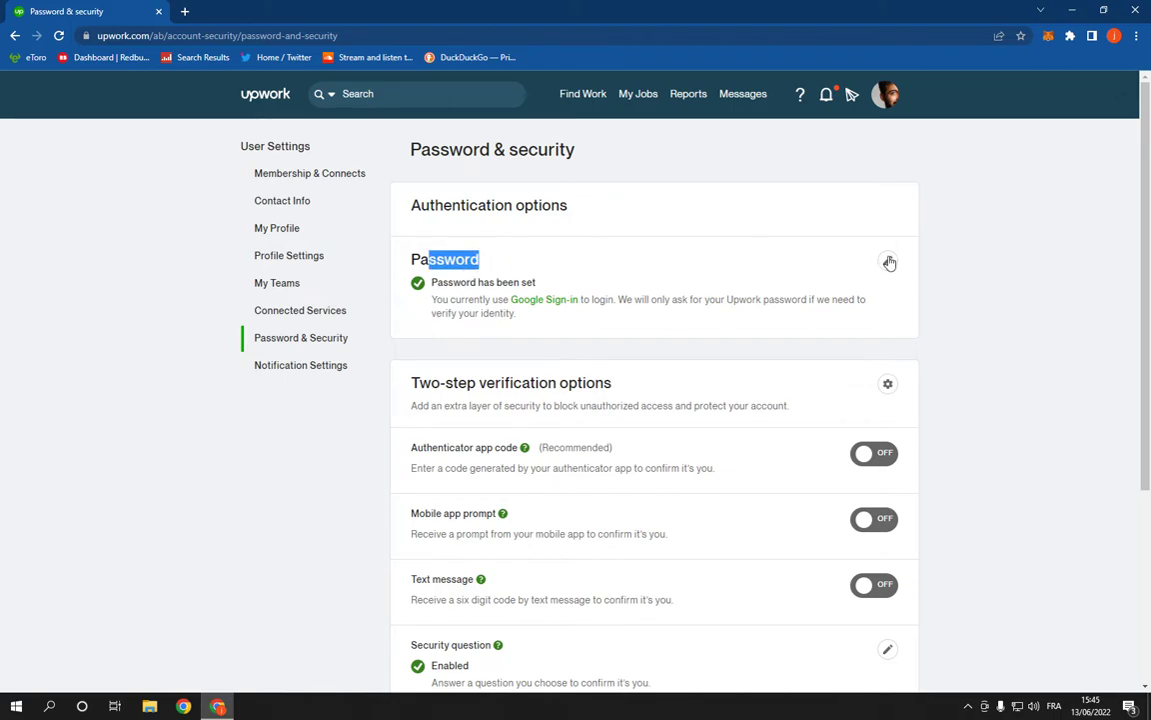
# Step: Edit the account password via the pencil icon beside Password
pyautogui.click(888, 261)
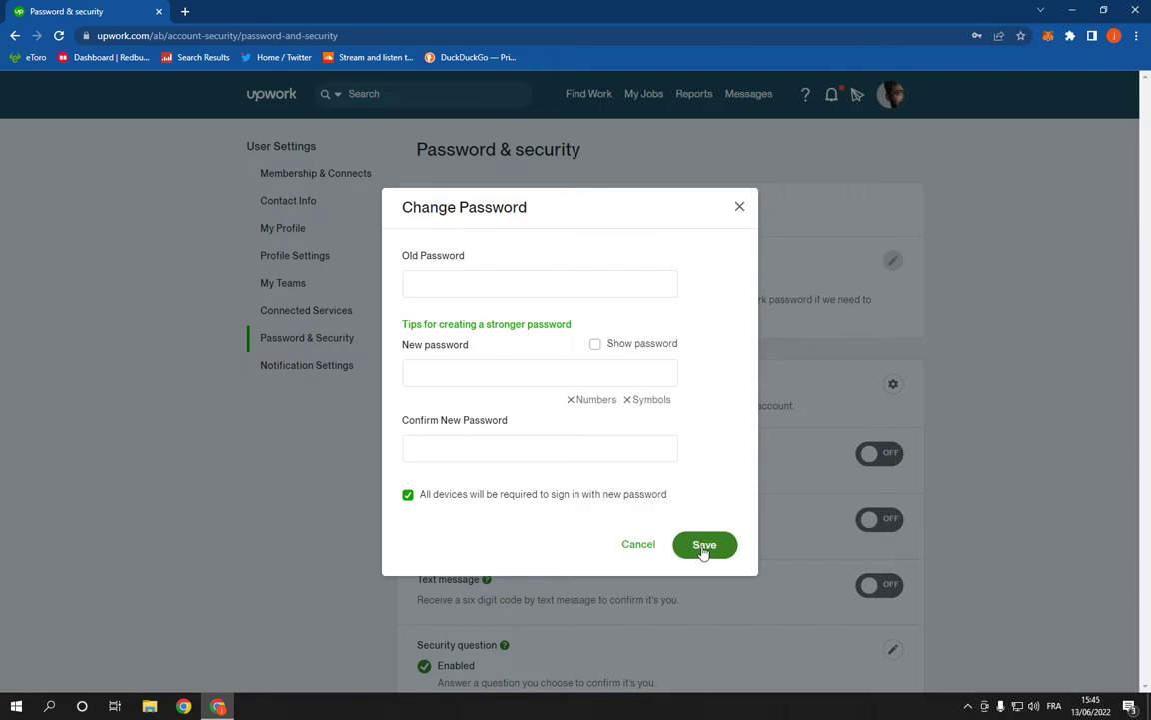
pyautogui.moveTo(705, 544)
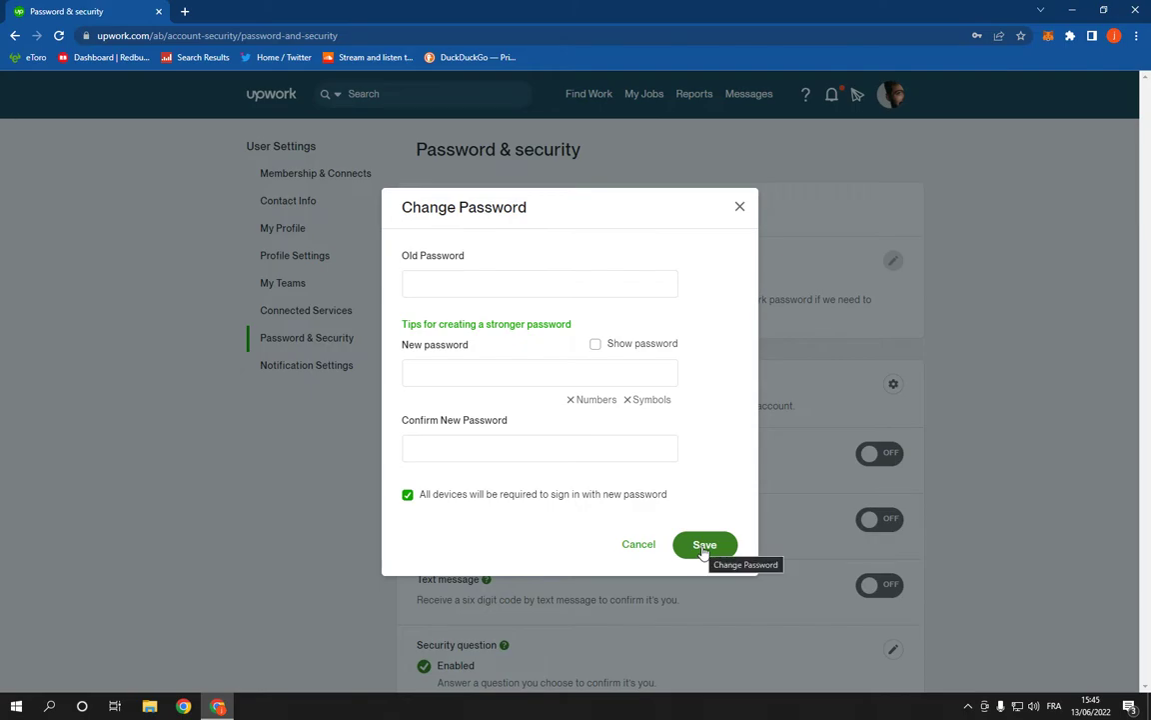